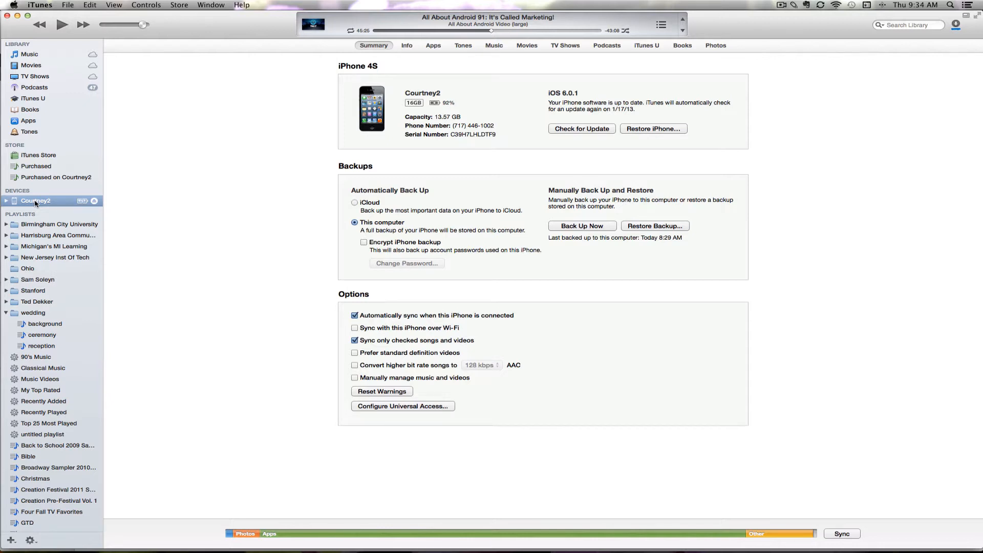
{"action": "mouse_move", "coordinate": [118, 119]}
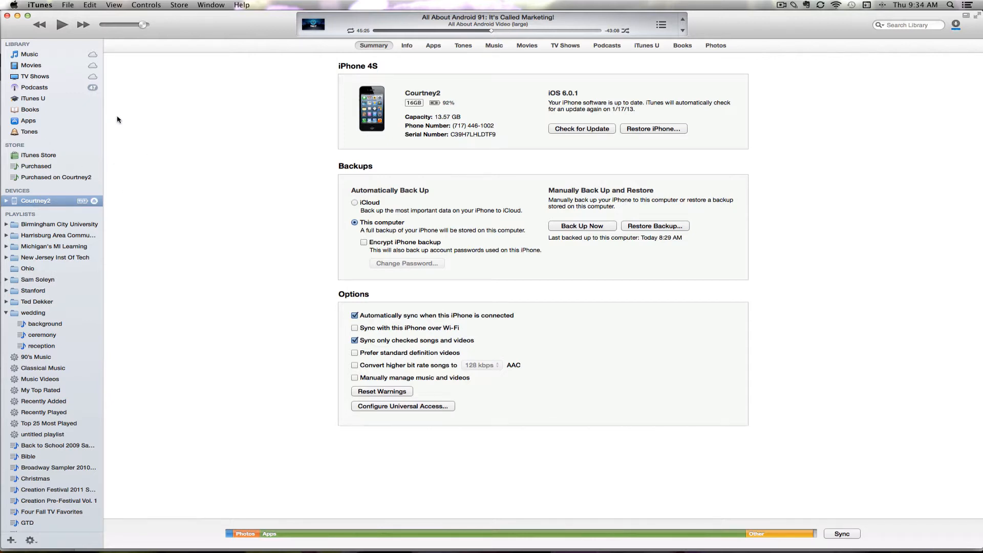
{"action": "mouse_move", "coordinate": [615, 45]}
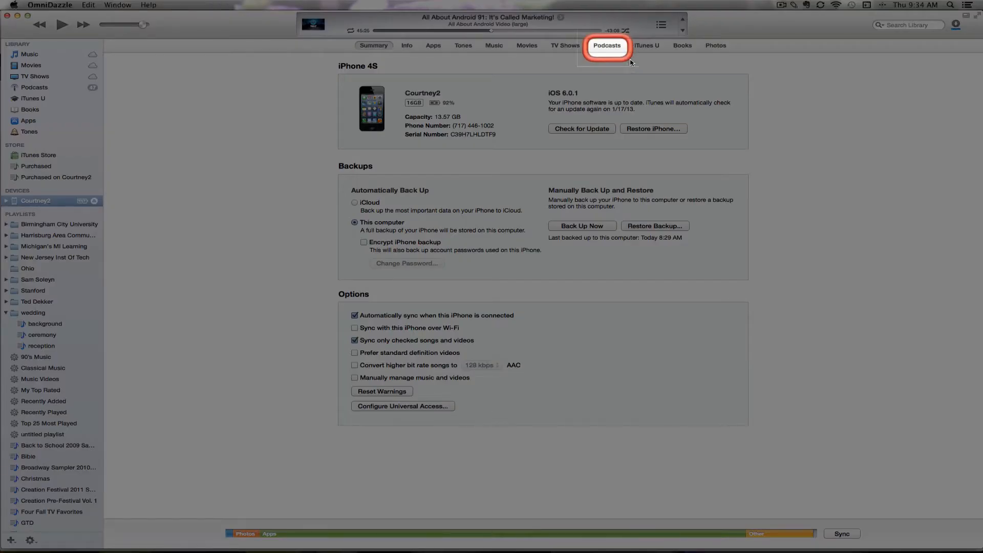
{"action": "mouse_move", "coordinate": [604, 49]}
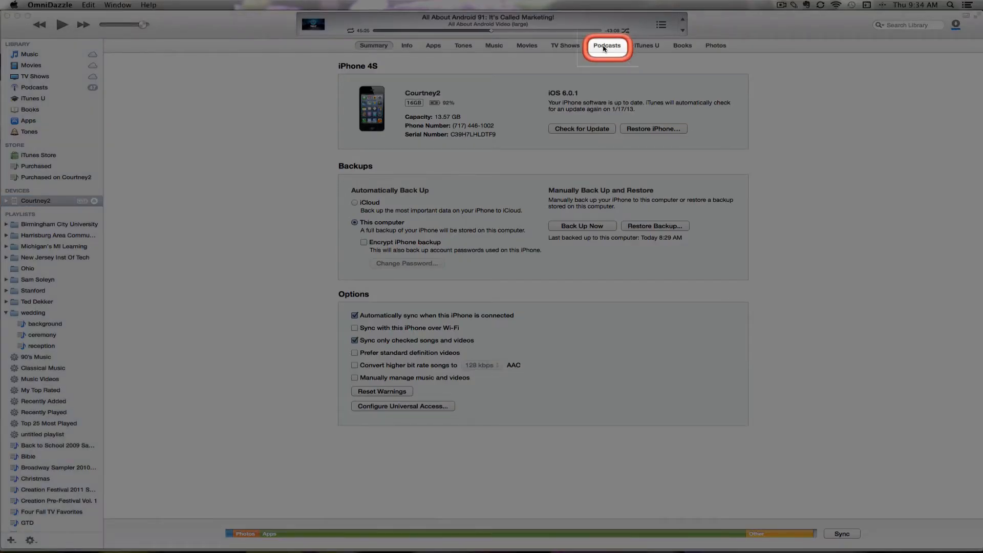
{"action": "mouse_move", "coordinate": [606, 45]}
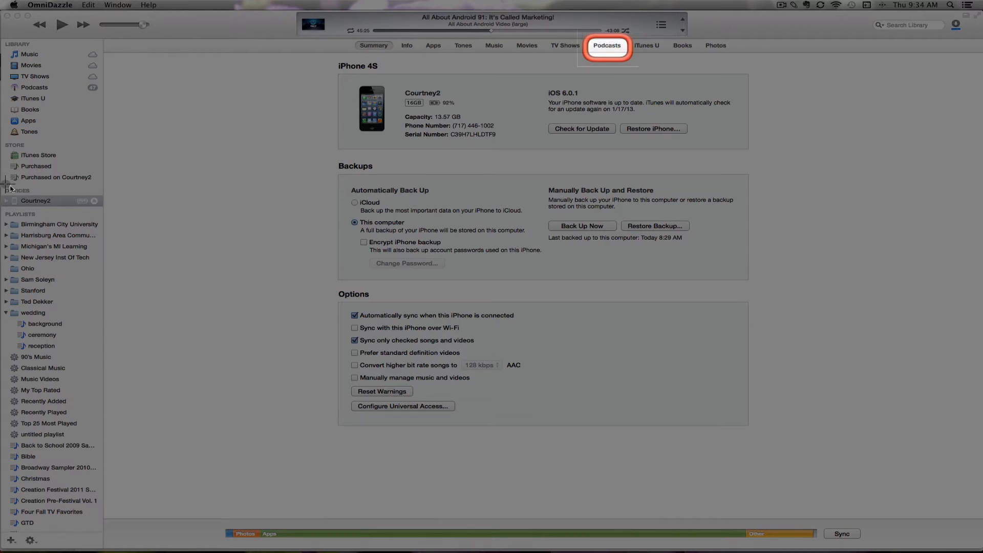
- Open the Podcasts sync tab on the iPhone's settings page
{"action": "left_click", "coordinate": [36, 200]}
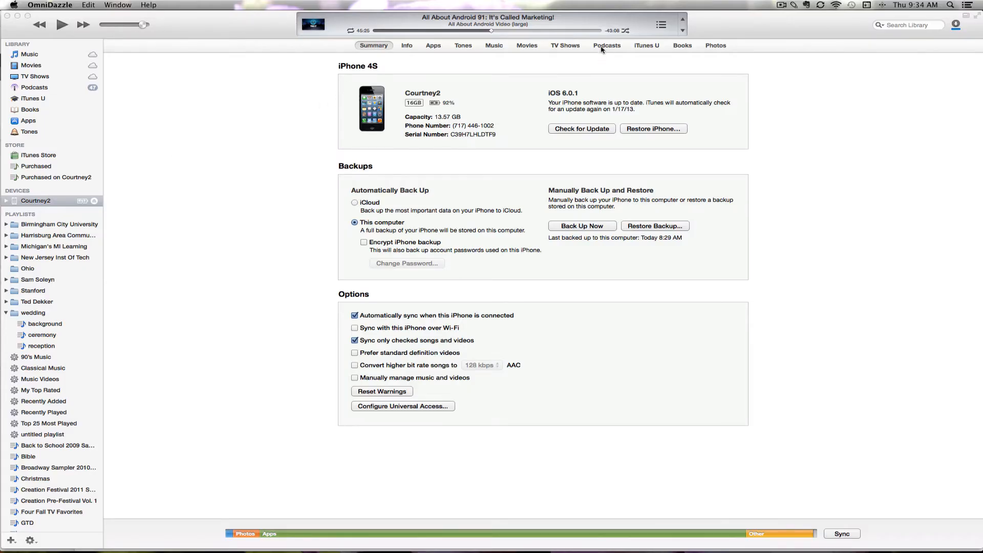
{"action": "left_click", "coordinate": [606, 45]}
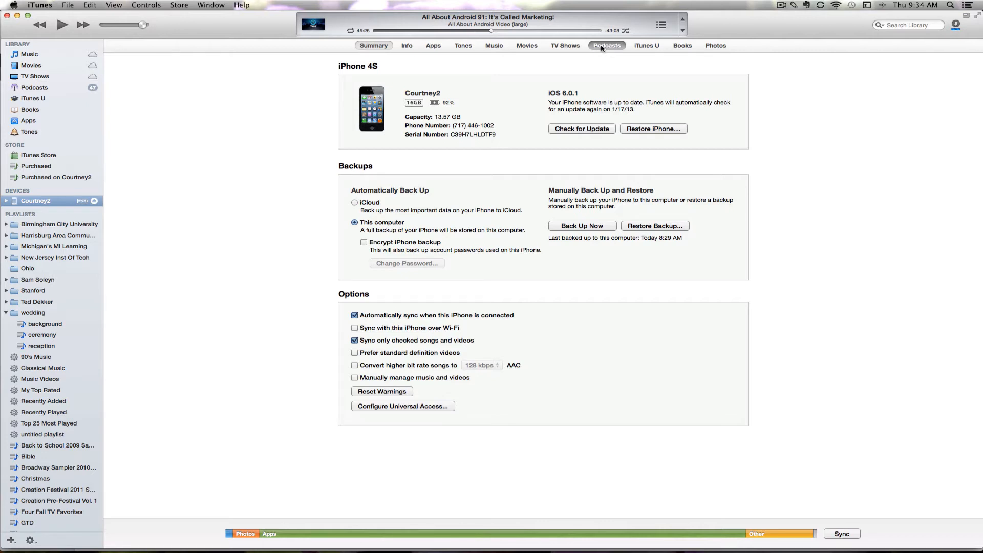
{"action": "left_click", "coordinate": [606, 45]}
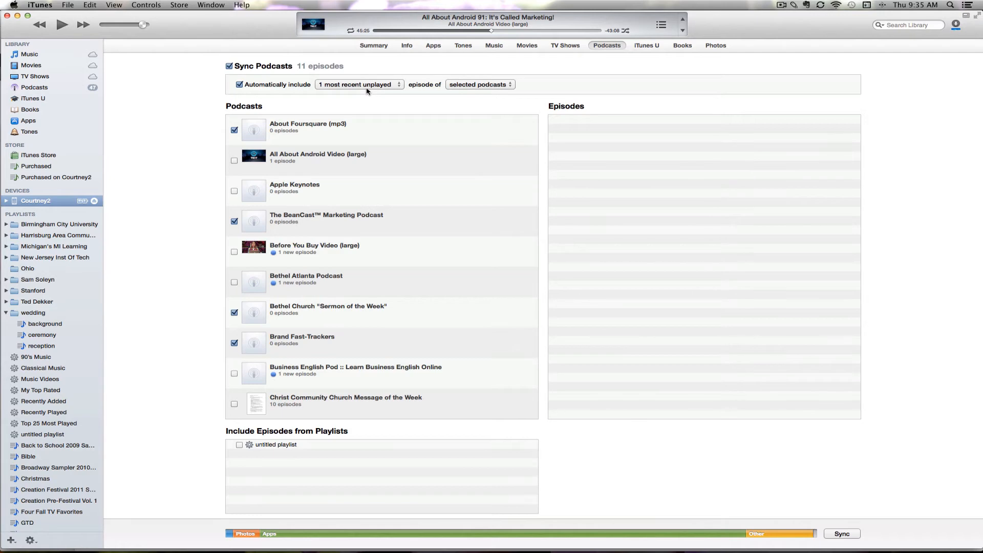
- Scroll the podcast list to its end to reach World Harvest Outreach
{"action": "scroll", "scroll_direction": "down", "scroll_amount": 3}
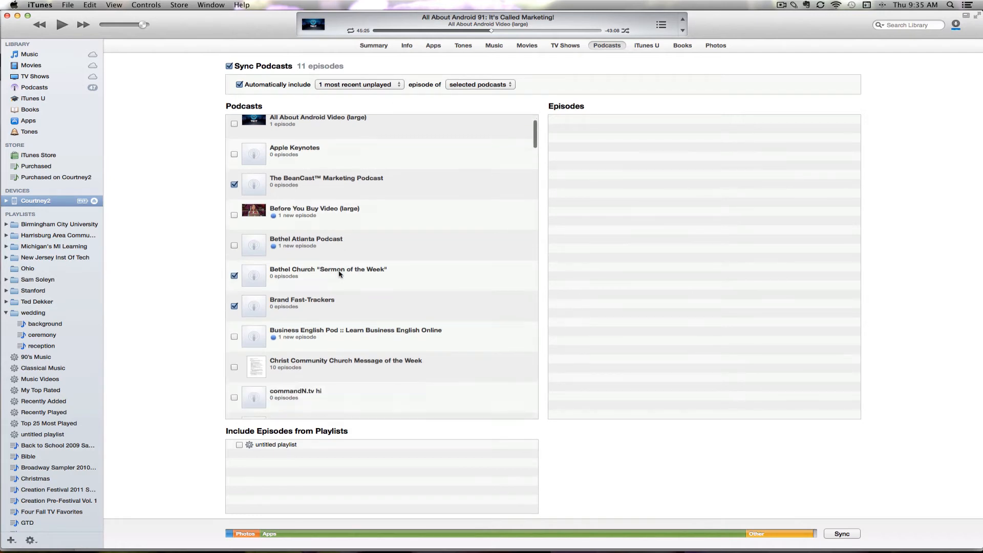
{"action": "scroll", "scroll_direction": "down", "scroll_amount": 3}
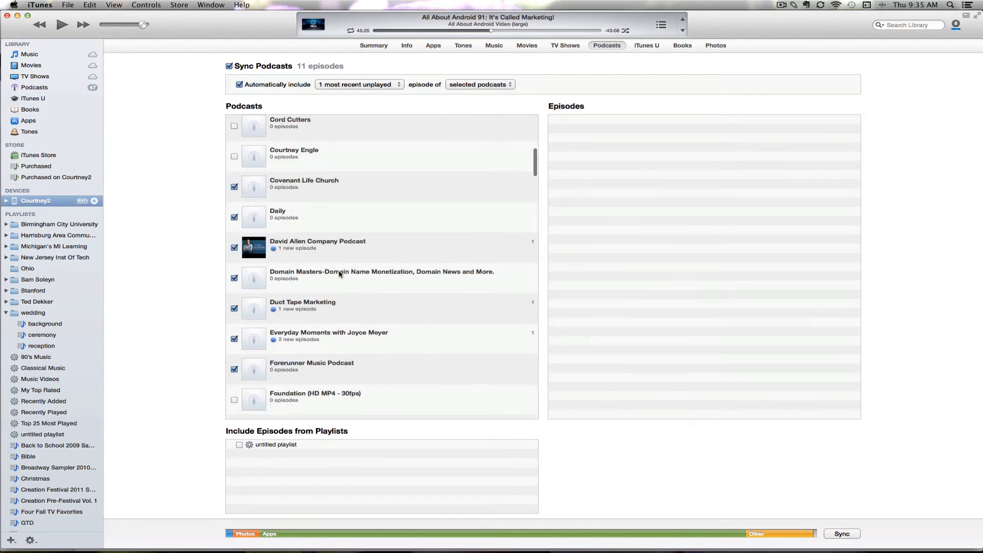
{"action": "scroll", "scroll_direction": "down", "scroll_amount": 3}
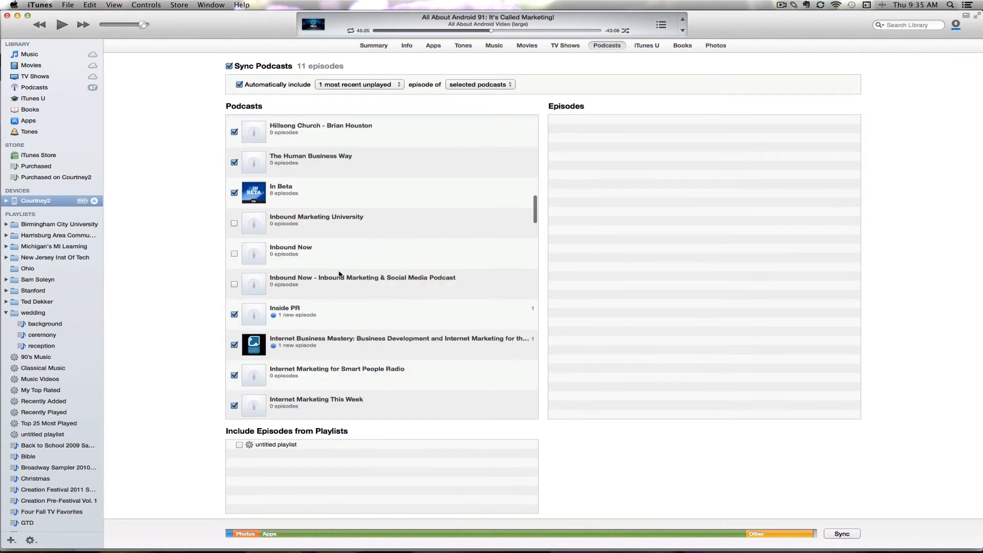
{"action": "scroll", "scroll_direction": "down", "scroll_amount": 3}
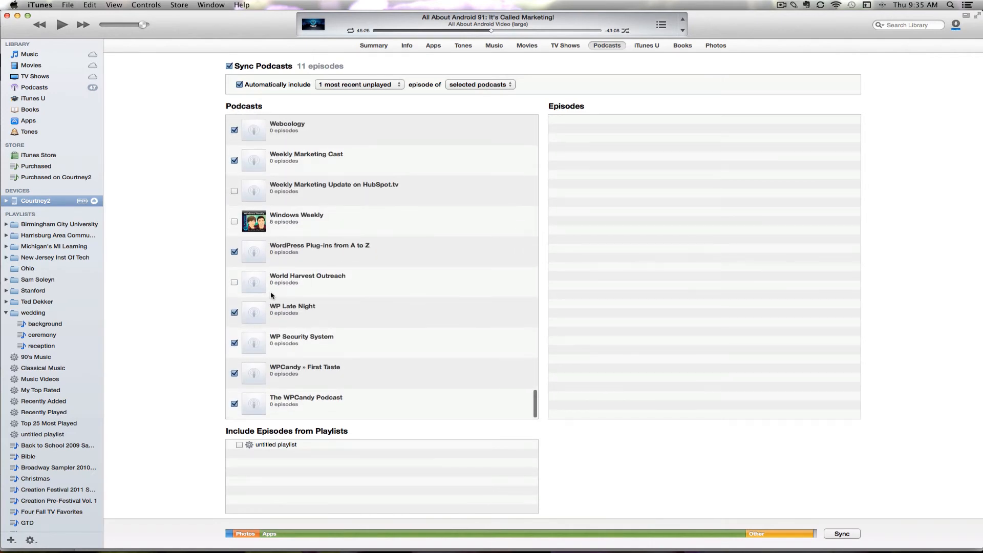
- Check World Harvest Outreach, apply the podcast change, and start the iPhone sync
{"action": "left_click", "coordinate": [235, 282]}
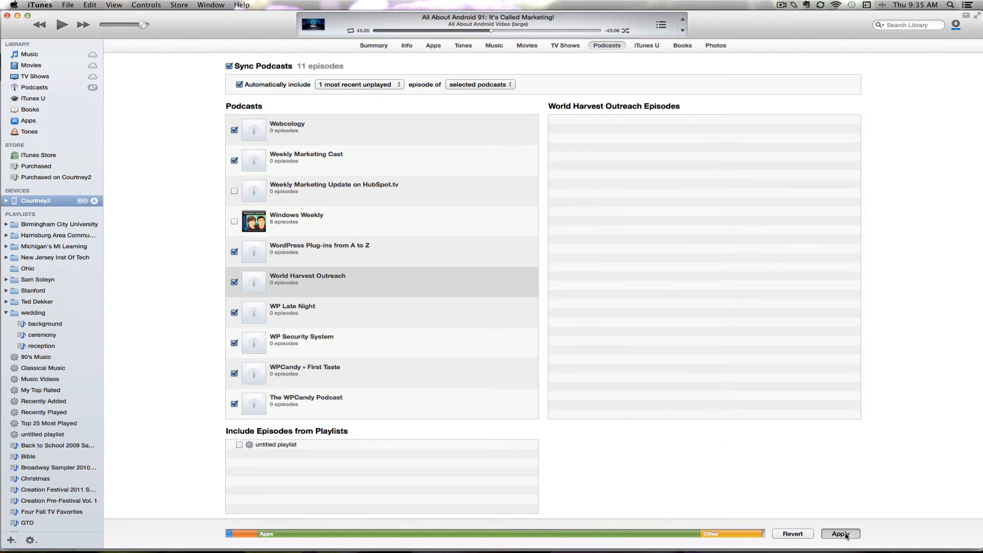
{"action": "left_click", "coordinate": [841, 534]}
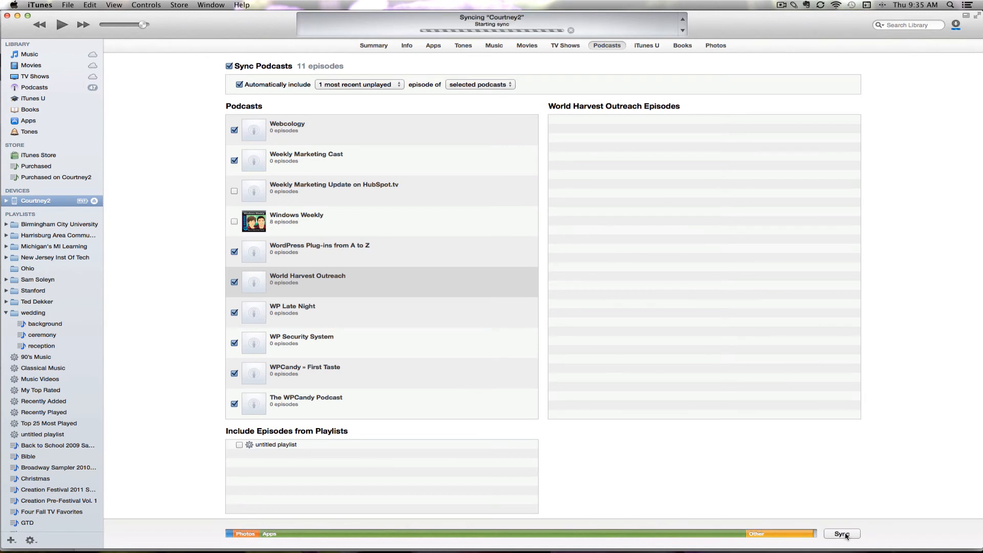
{"action": "left_click", "coordinate": [842, 534]}
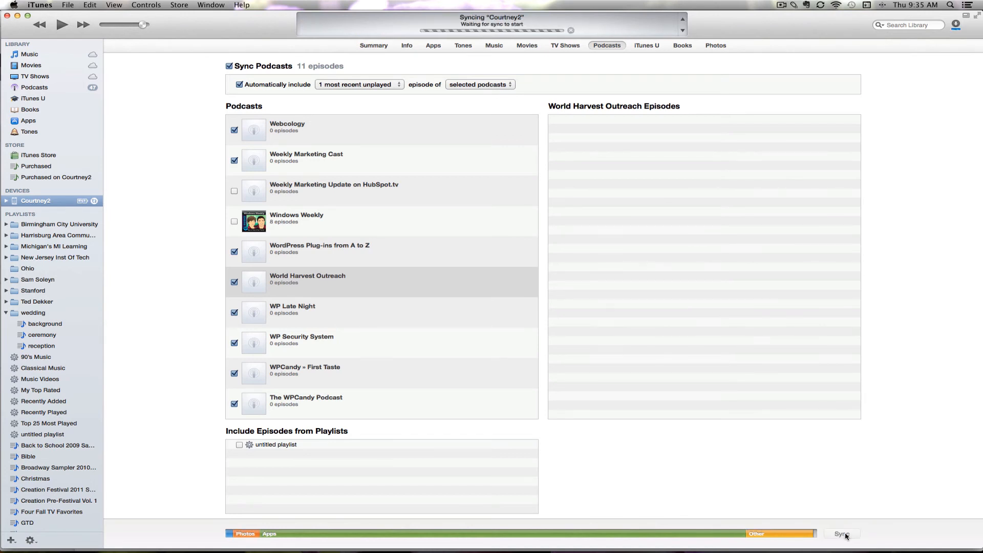
{"action": "left_click", "coordinate": [842, 534]}
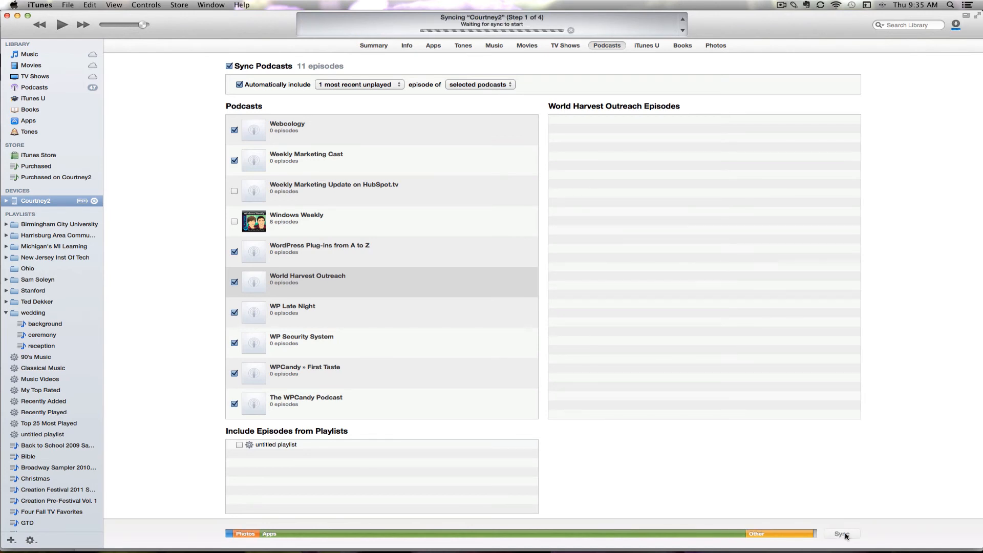